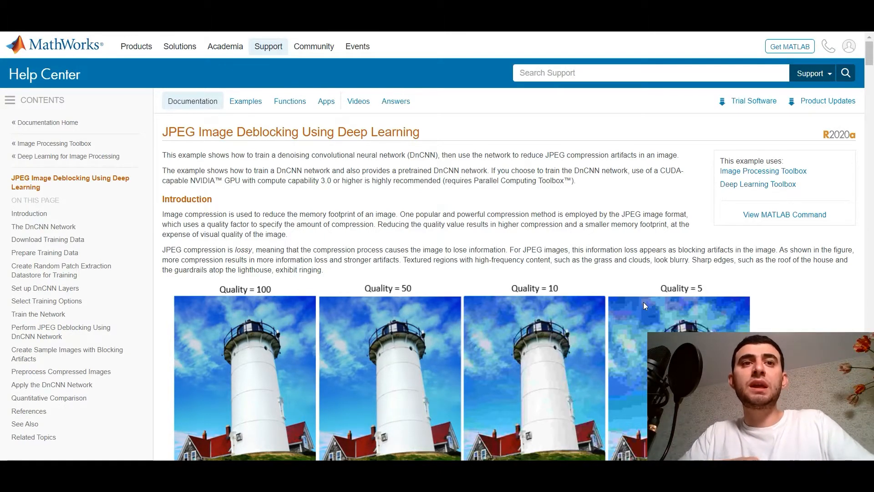
scroll(down, 3)
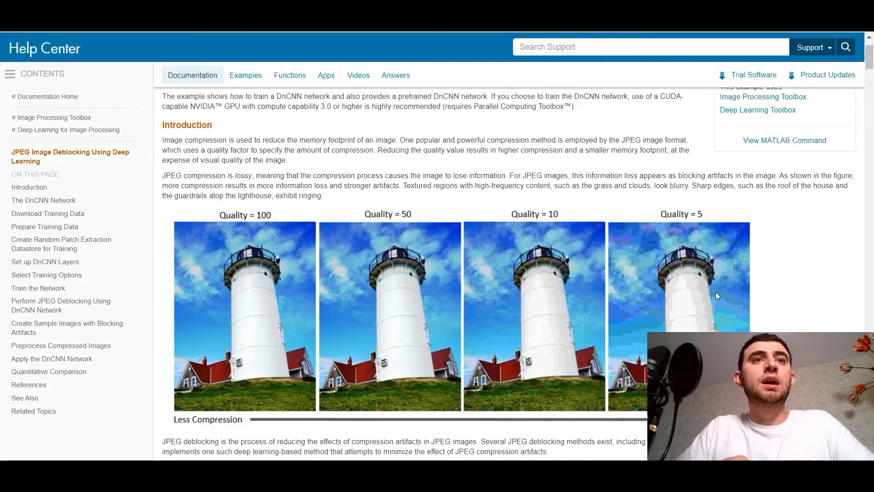
scroll(down, 3)
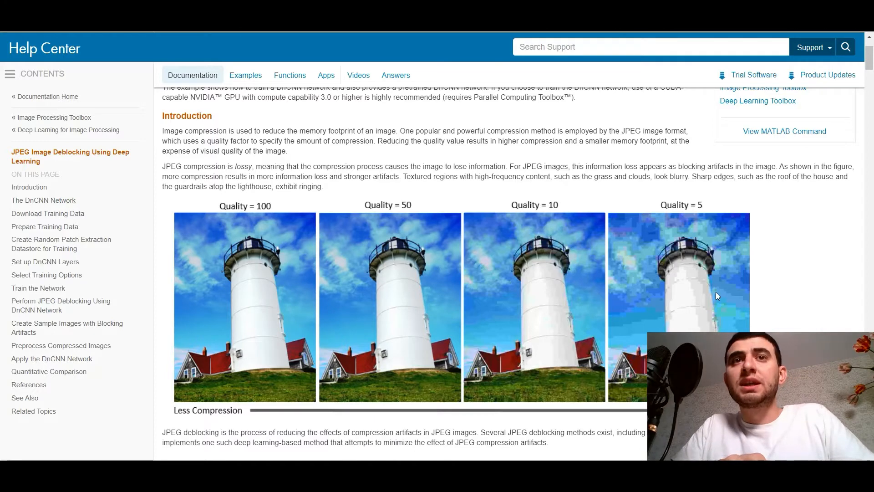
scroll(down, 3)
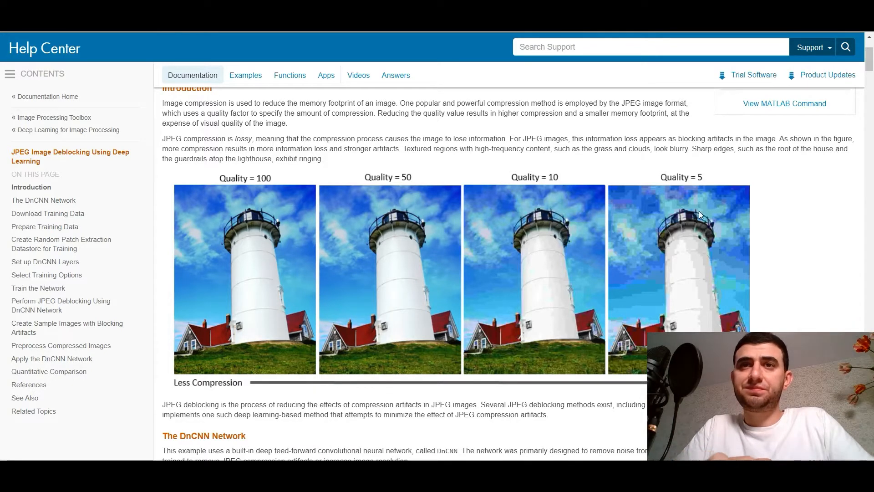
scroll(down, 3)
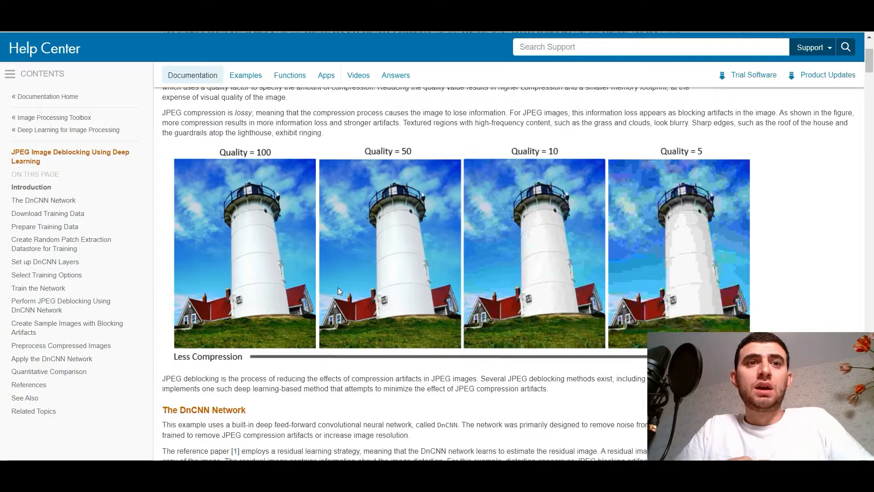
scroll(down, 3)
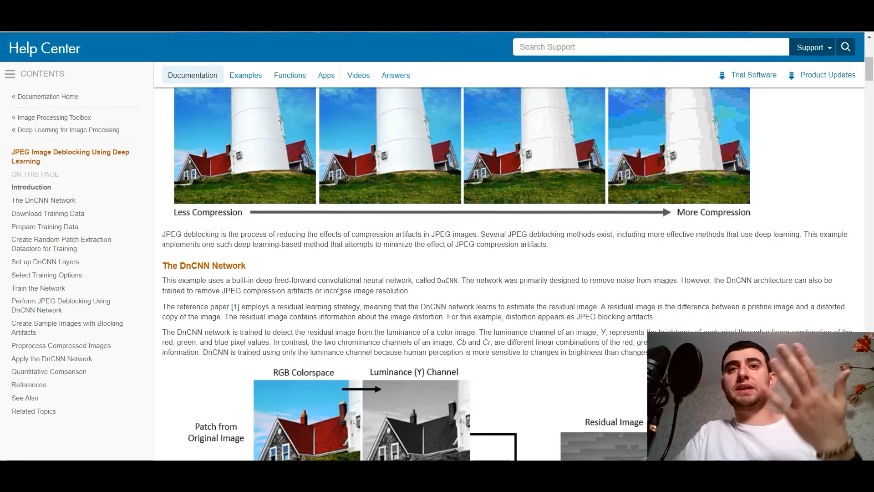
scroll(down, 3)
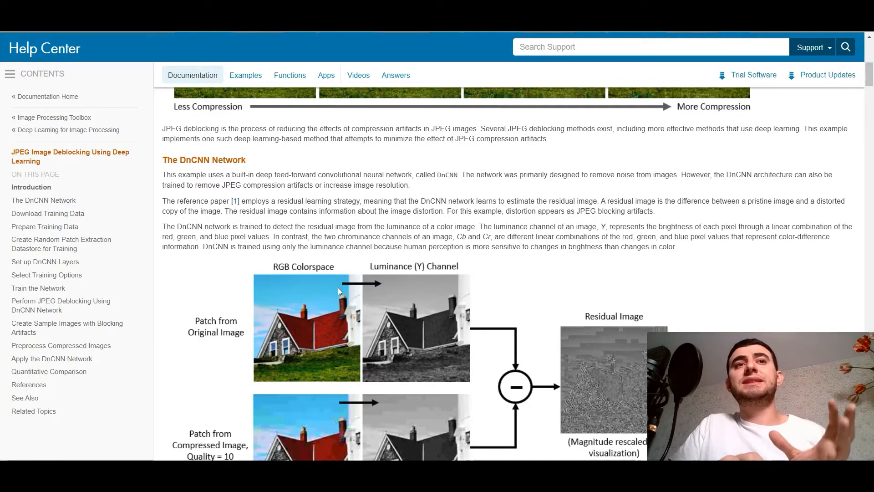
scroll(down, 3)
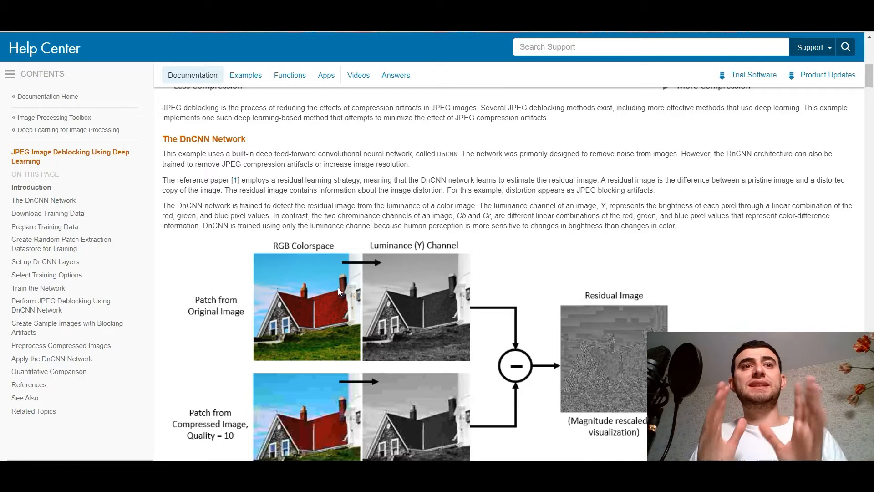
scroll(down, 3)
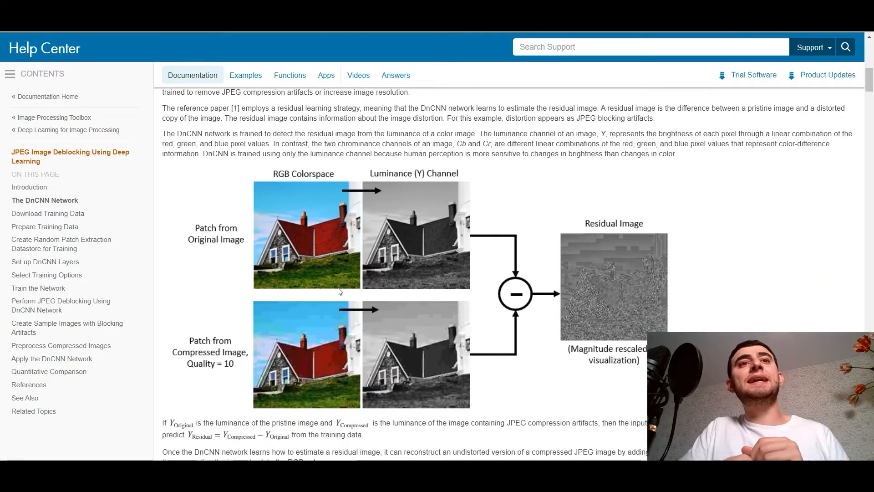
scroll(down, 3)
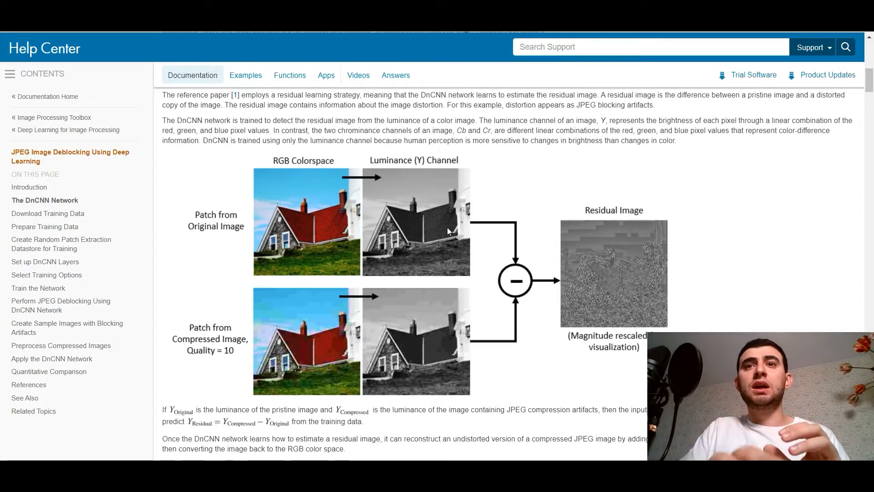
mouse_move(651, 236)
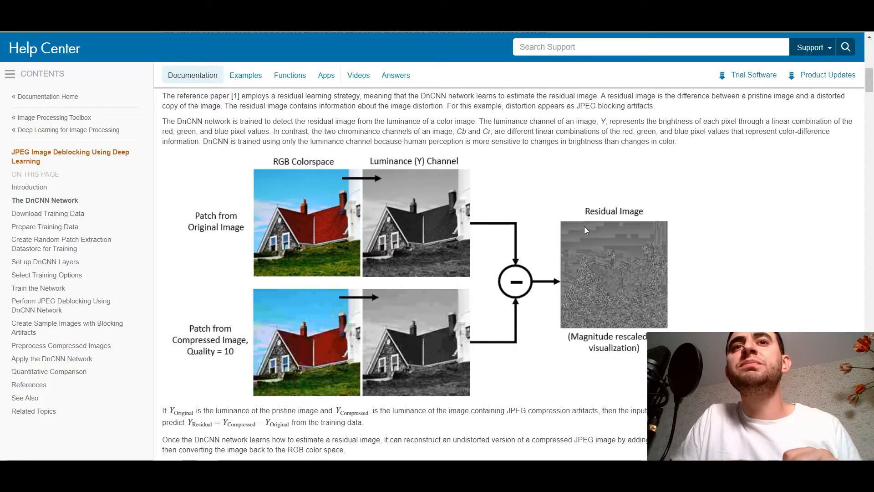
scroll(down, 3)
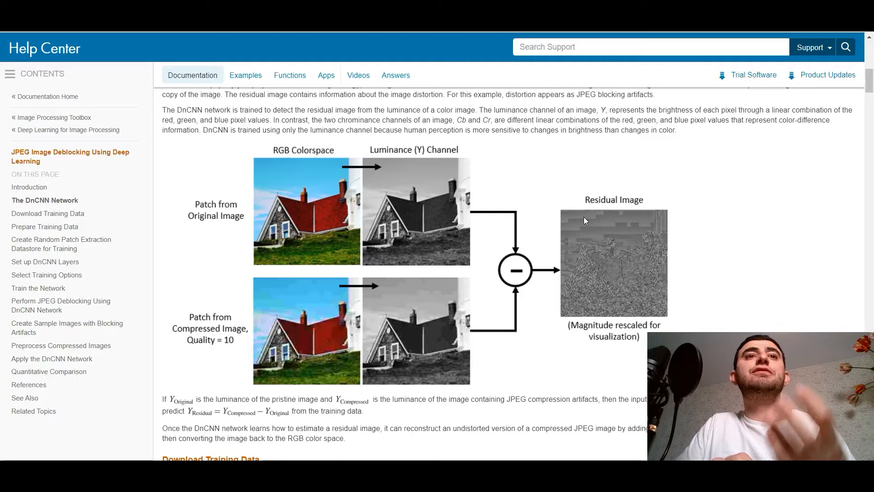
scroll(down, 3)
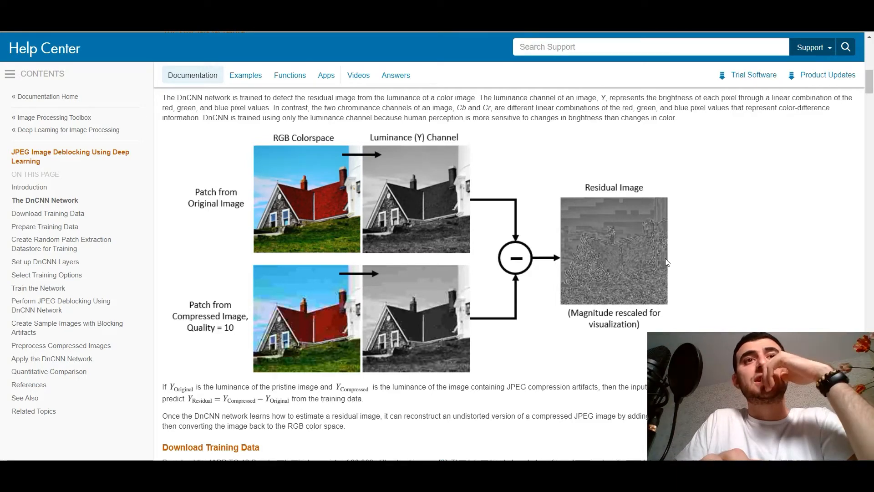
scroll(down, 3)
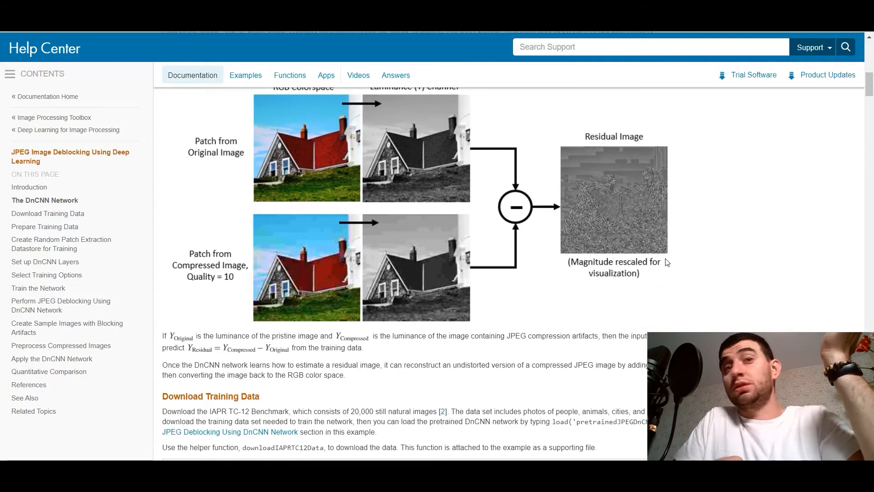
scroll(down, 3)
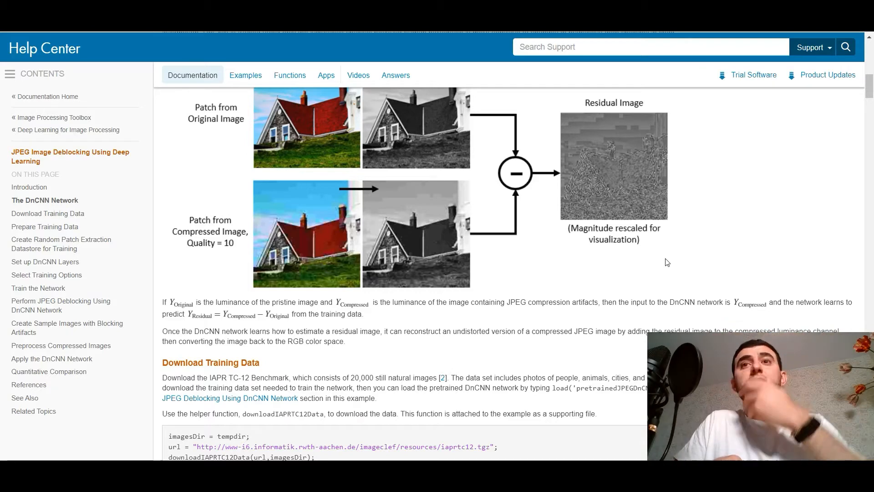
scroll(down, 3)
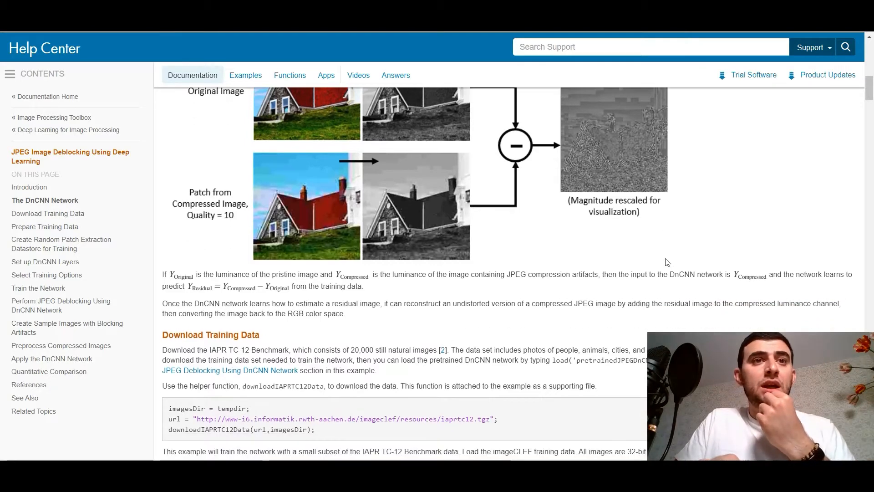
scroll(down, 3)
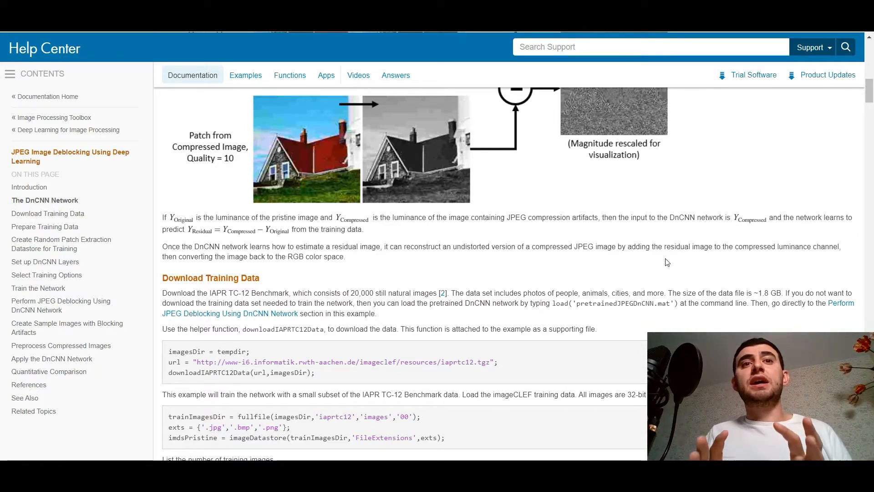
scroll(down, 3)
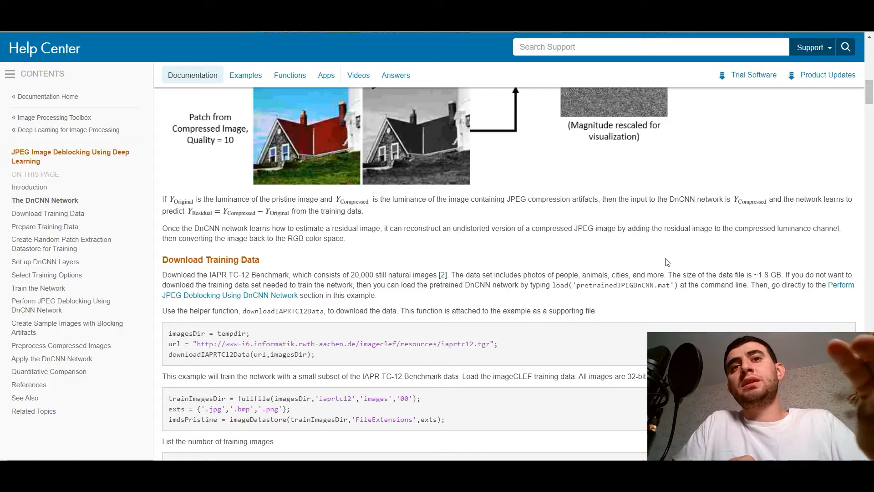
scroll(down, 3)
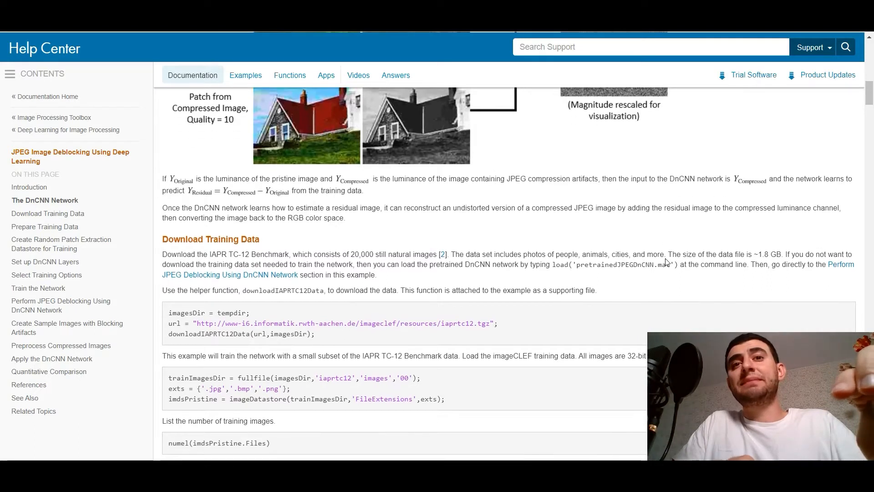
scroll(down, 3)
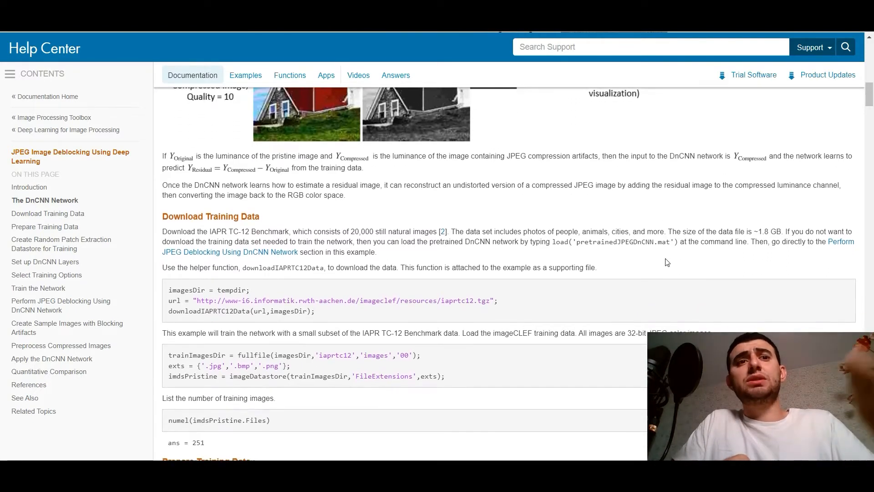
scroll(down, 3)
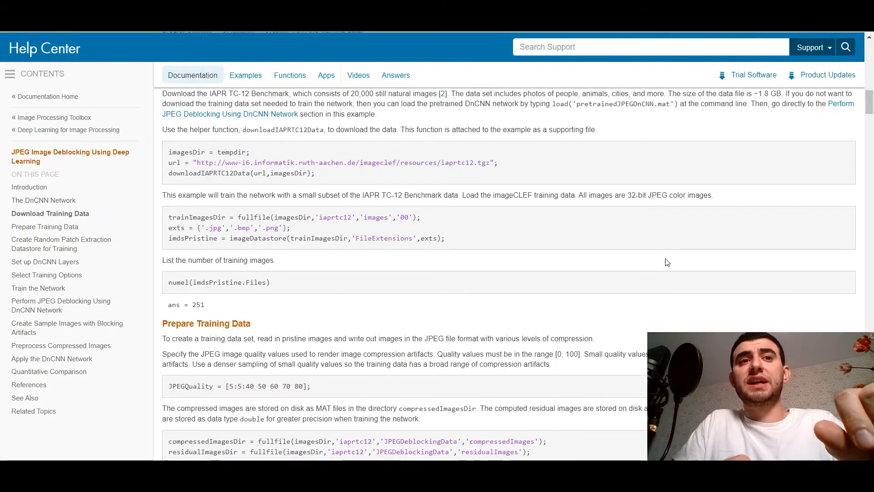
scroll(down, 3)
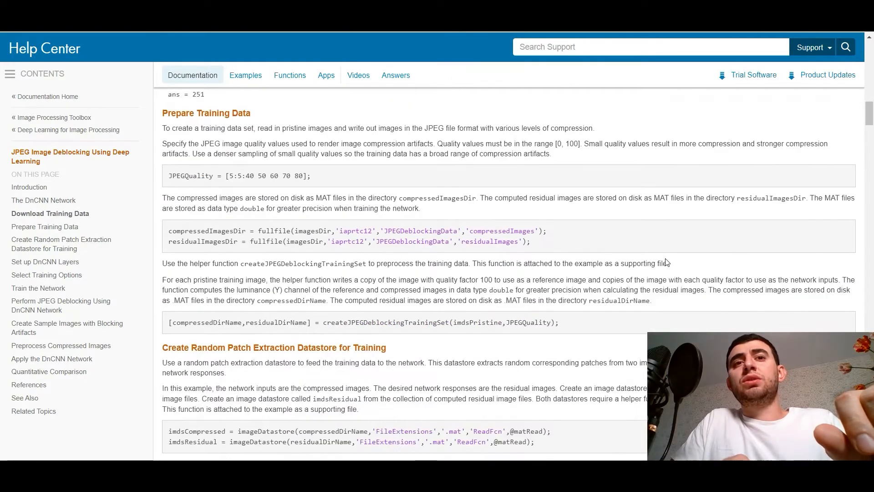
scroll(up, 3)
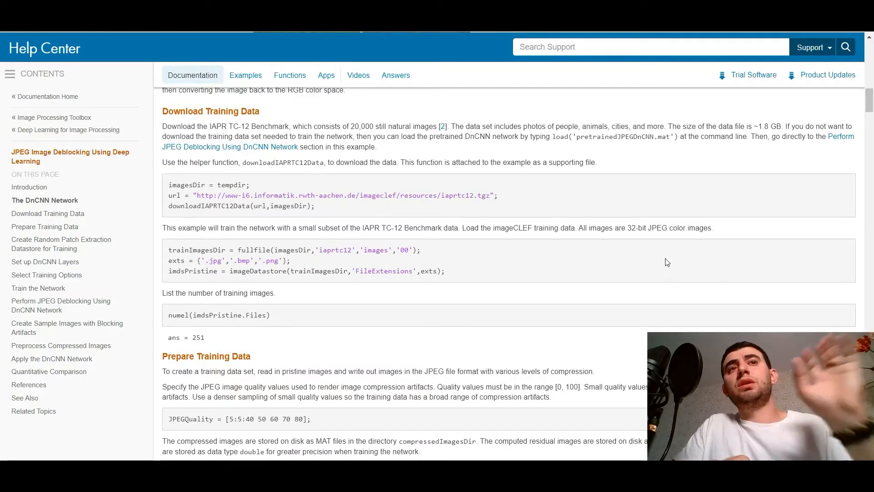
scroll(down, 3)
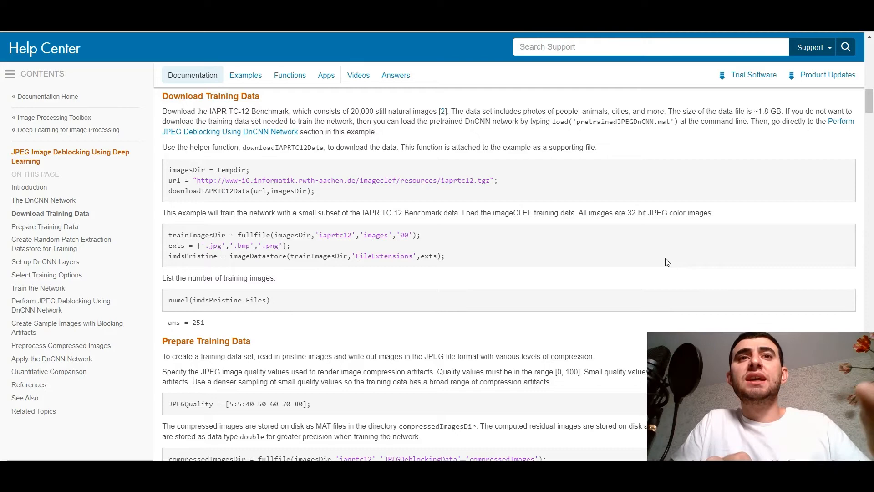
scroll(down, 3)
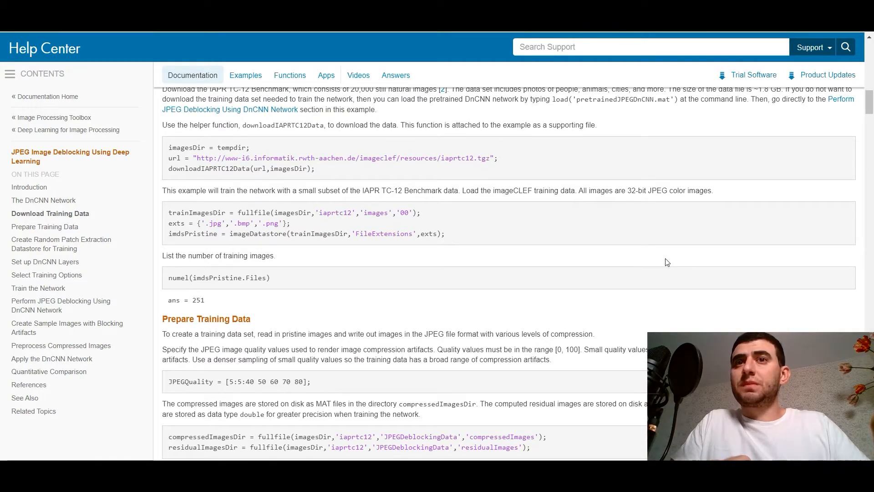
scroll(down, 3)
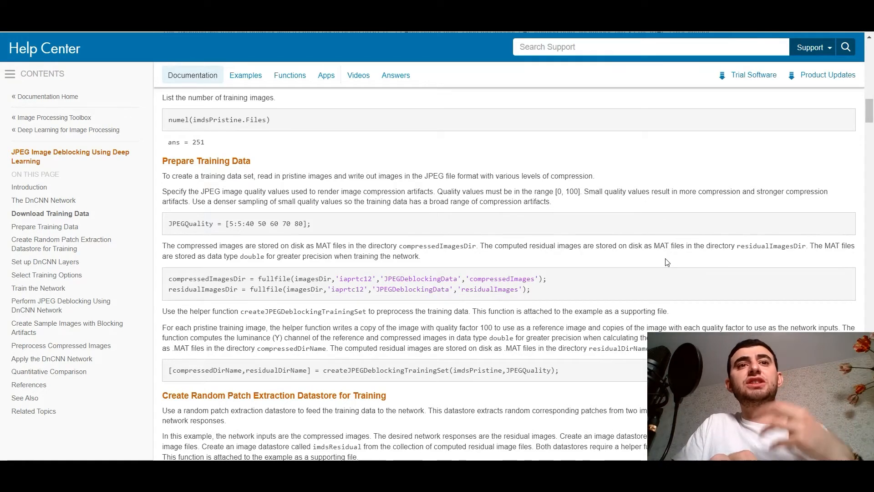
scroll(down, 3)
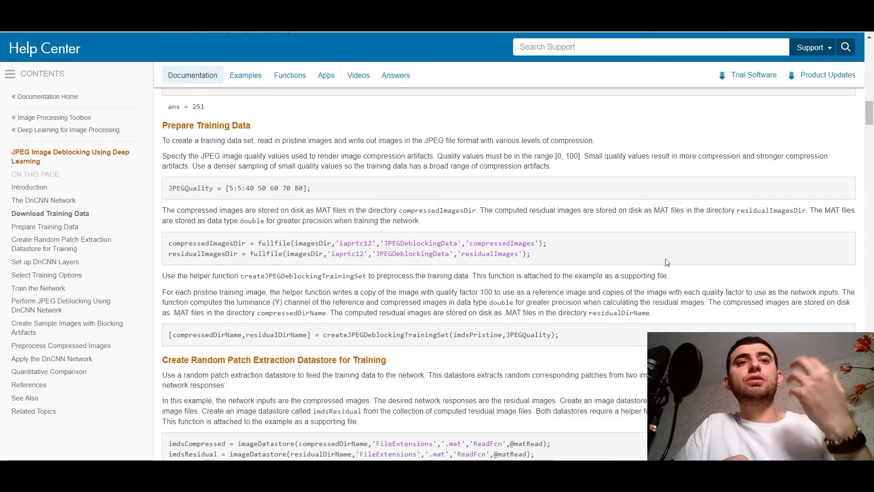
scroll(down, 3)
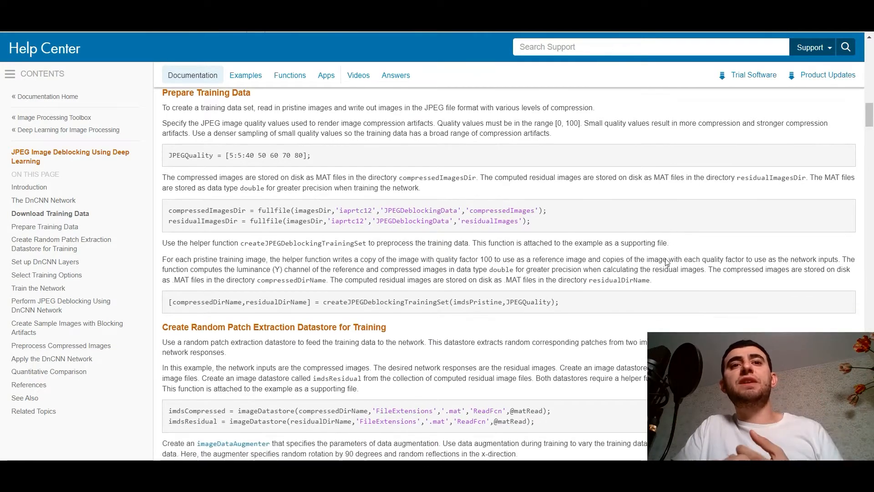
scroll(down, 3)
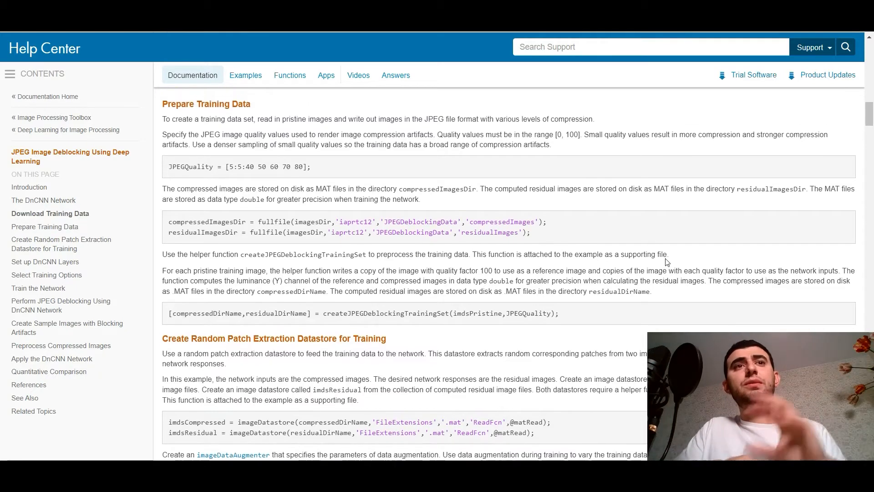
scroll(down, 3)
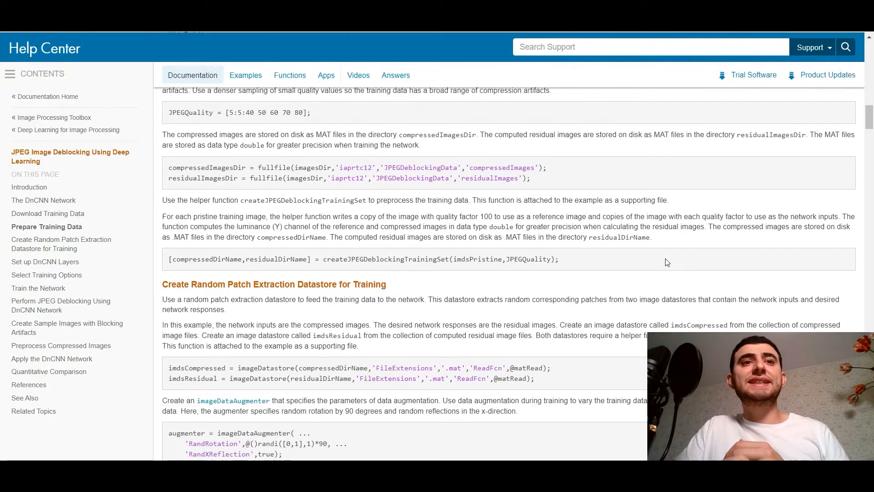
scroll(down, 3)
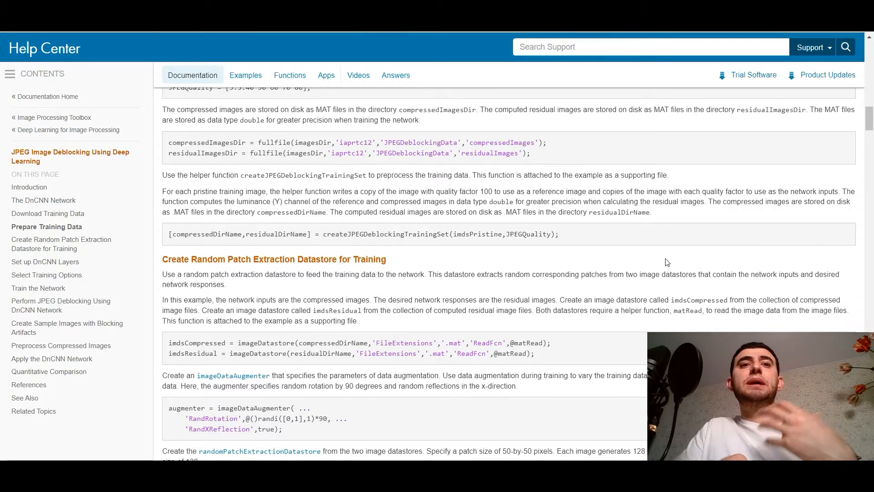
scroll(down, 3)
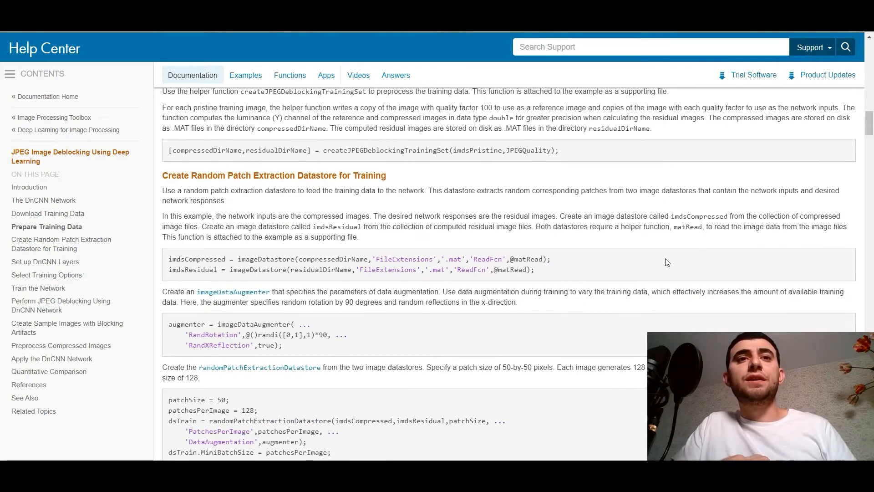
scroll(down, 3)
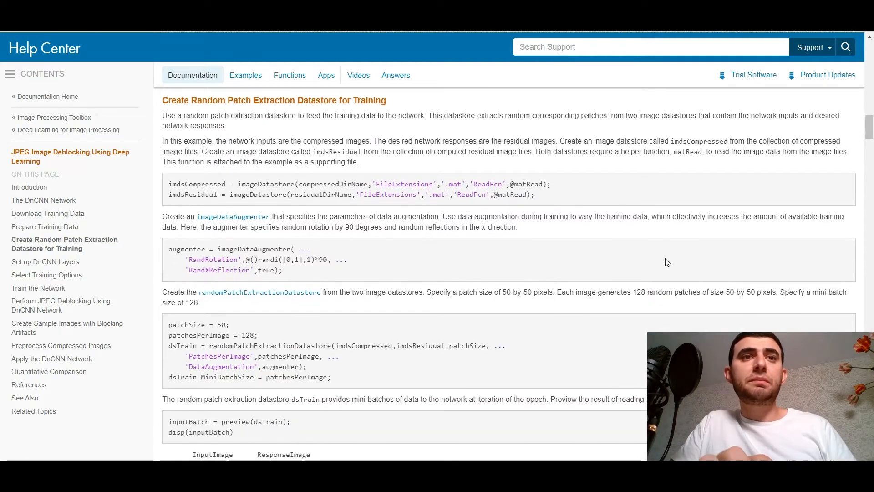
scroll(down, 3)
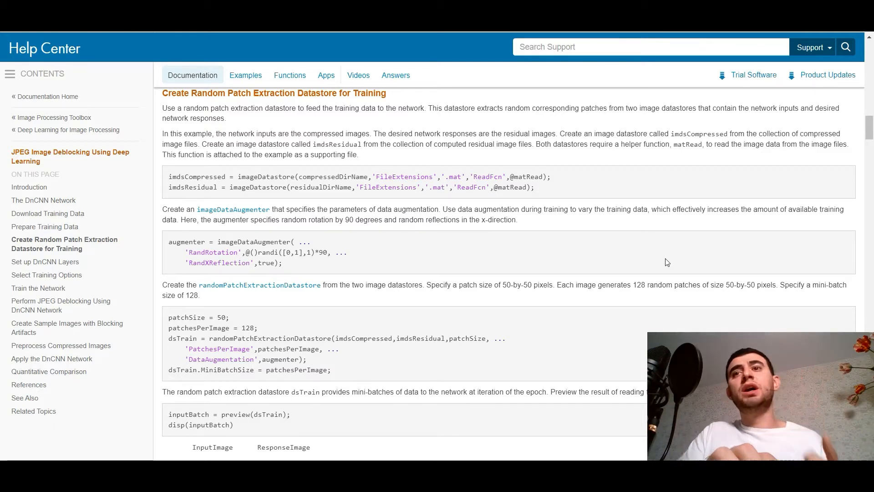
scroll(down, 3)
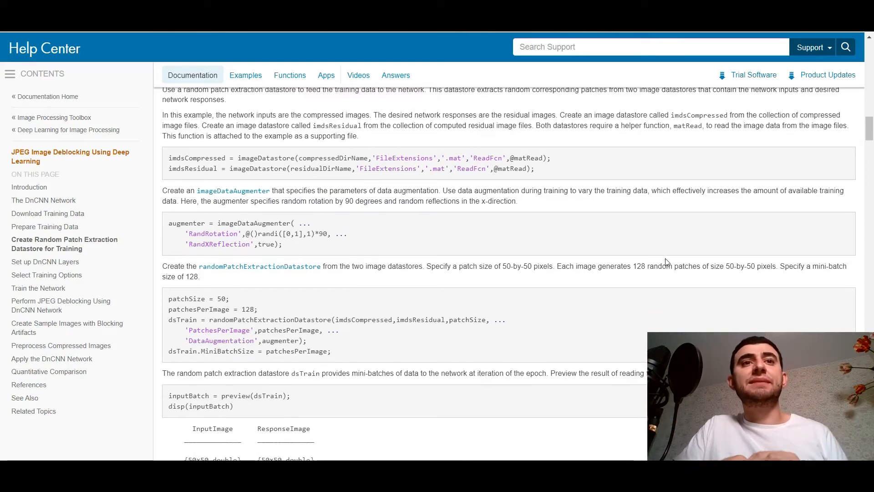
scroll(down, 3)
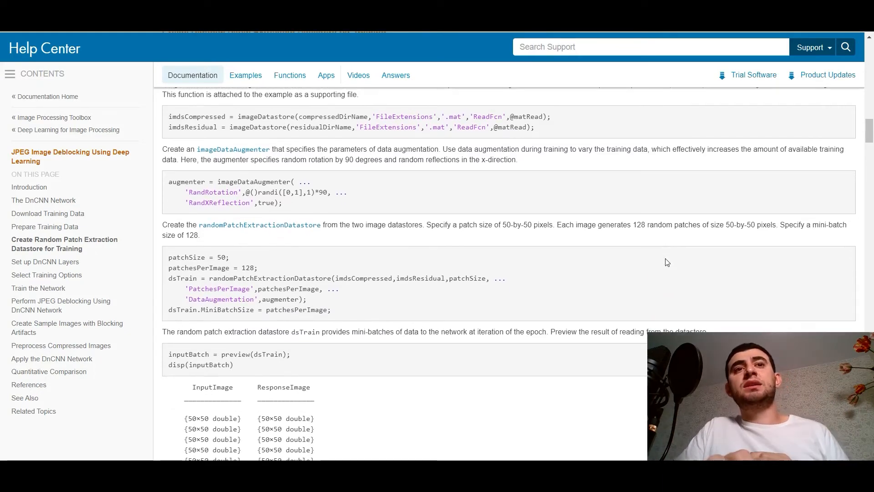
scroll(down, 3)
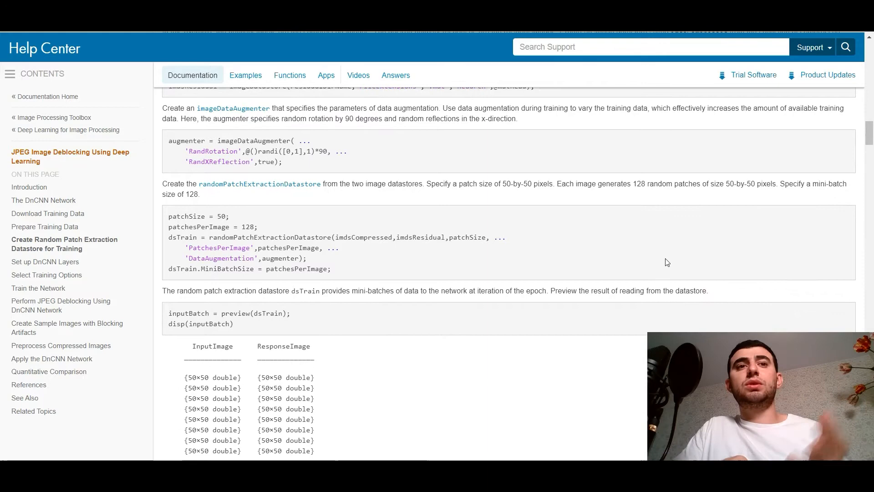
scroll(down, 3)
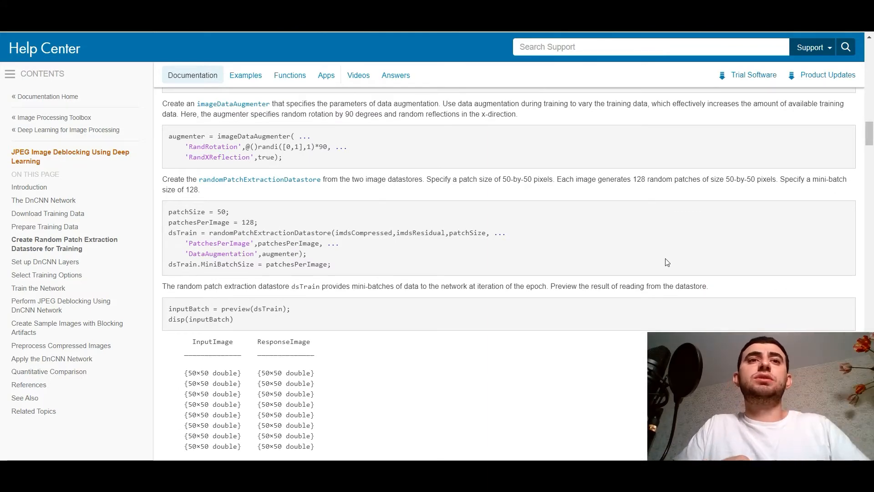
scroll(up, 3)
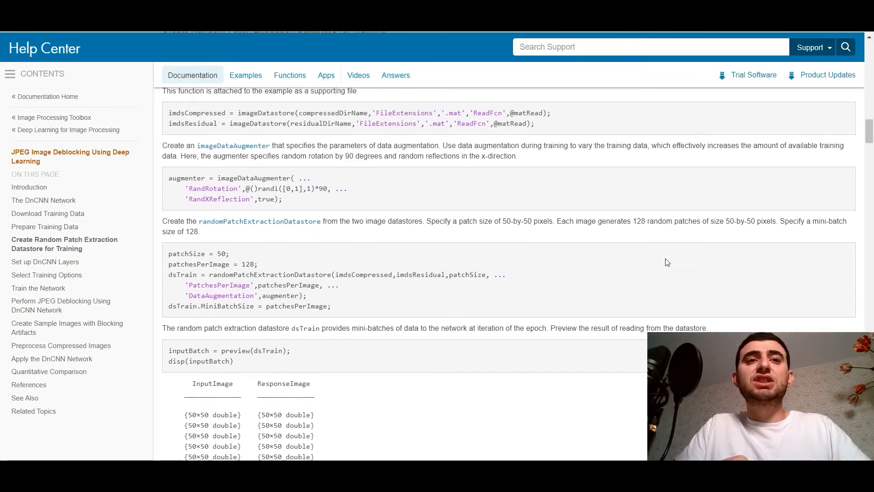
scroll(down, 3)
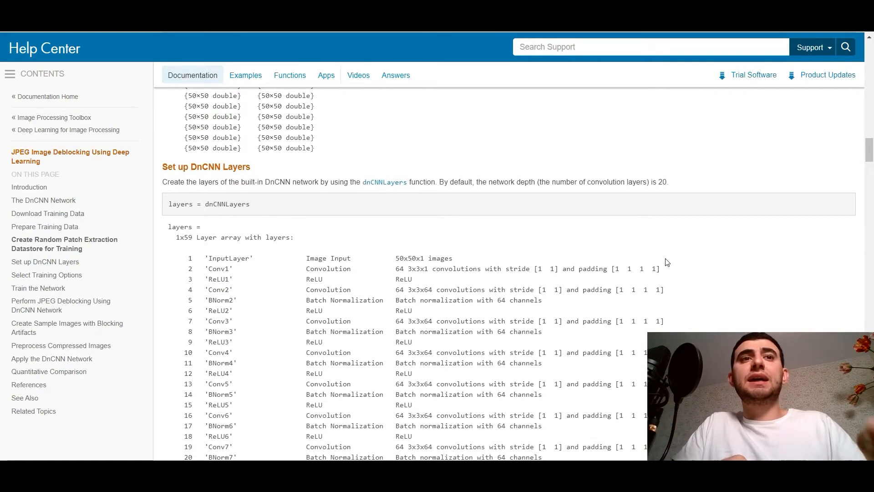
scroll(down, 3)
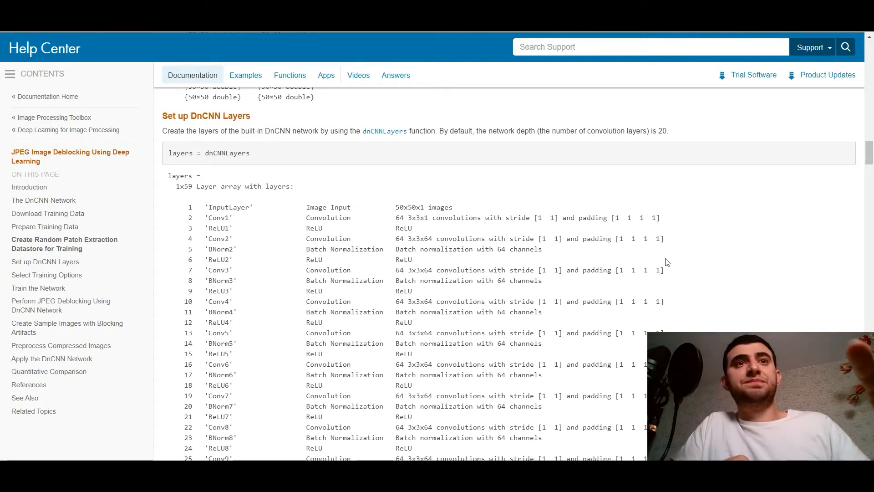
scroll(down, 3)
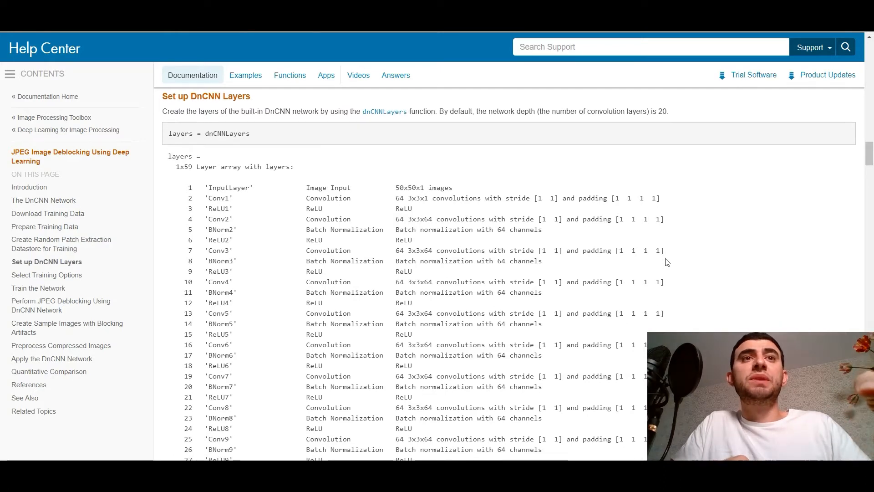
scroll(down, 3)
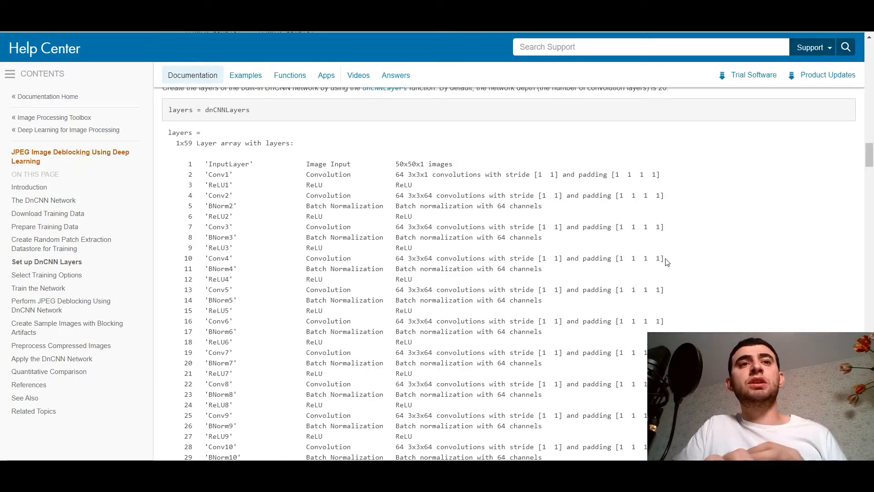
scroll(down, 3)
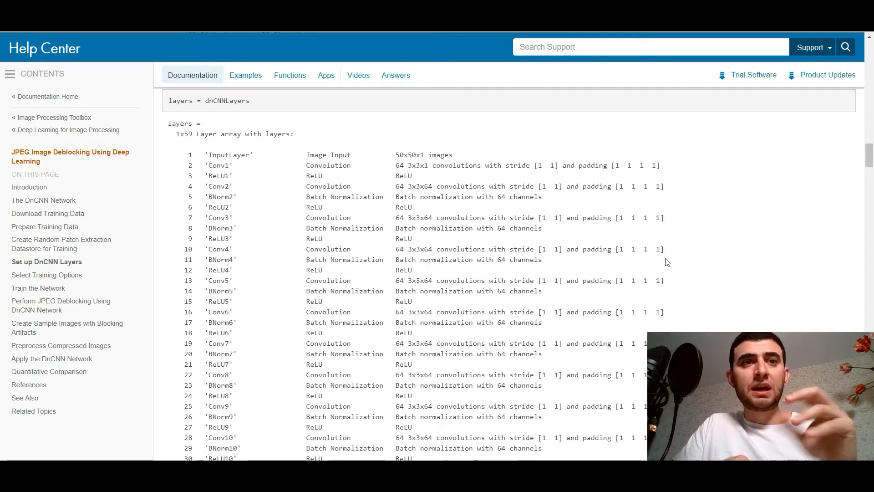
scroll(down, 3)
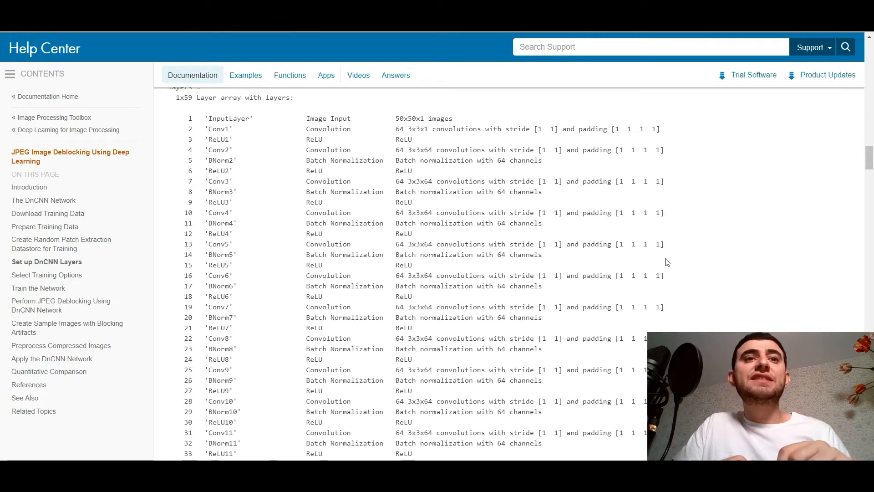
scroll(down, 3)
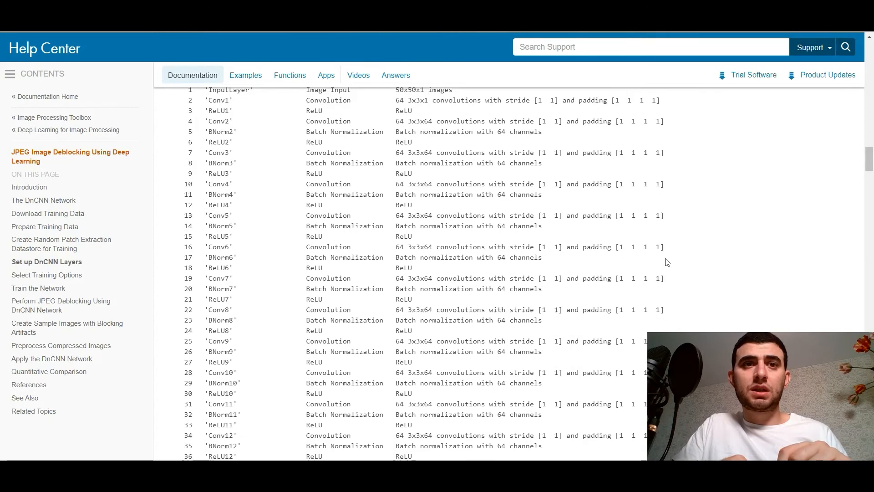
scroll(down, 3)
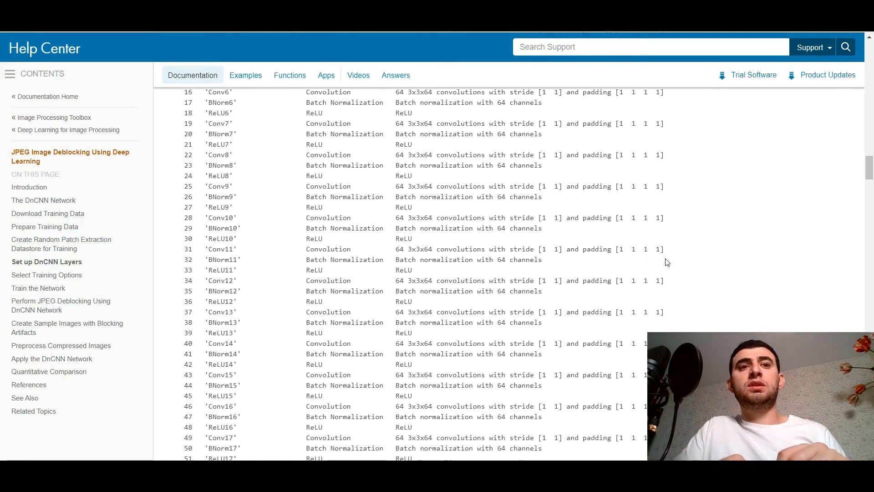
scroll(down, 3)
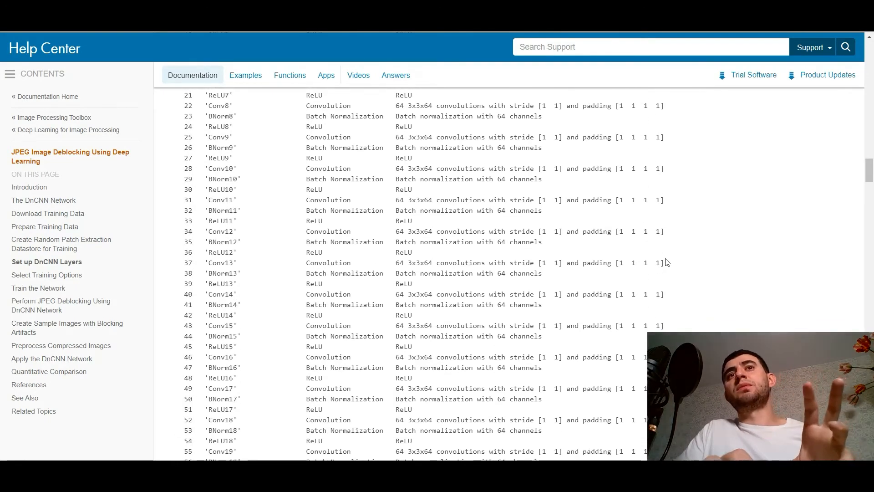
scroll(down, 3)
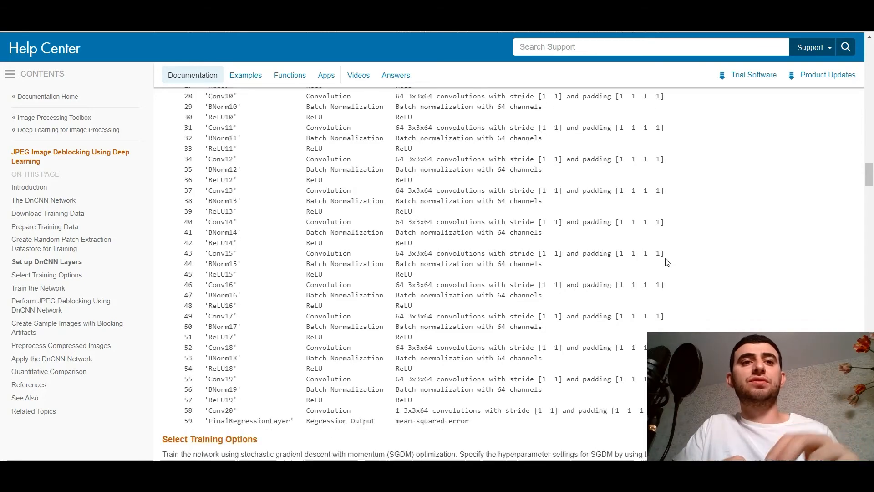
scroll(down, 3)
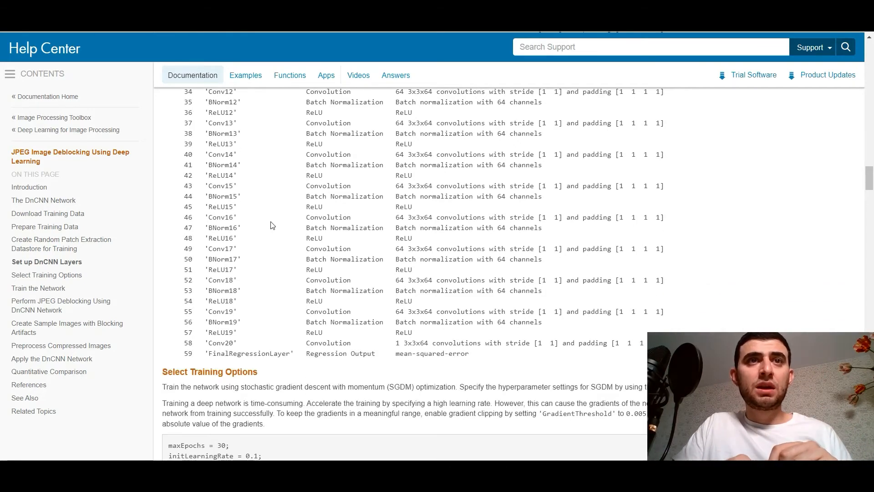
scroll(up, 3)
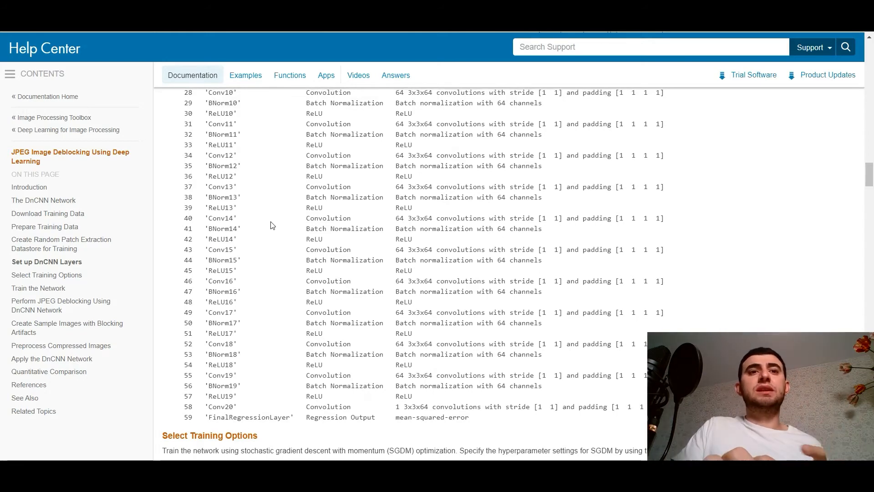
scroll(down, 3)
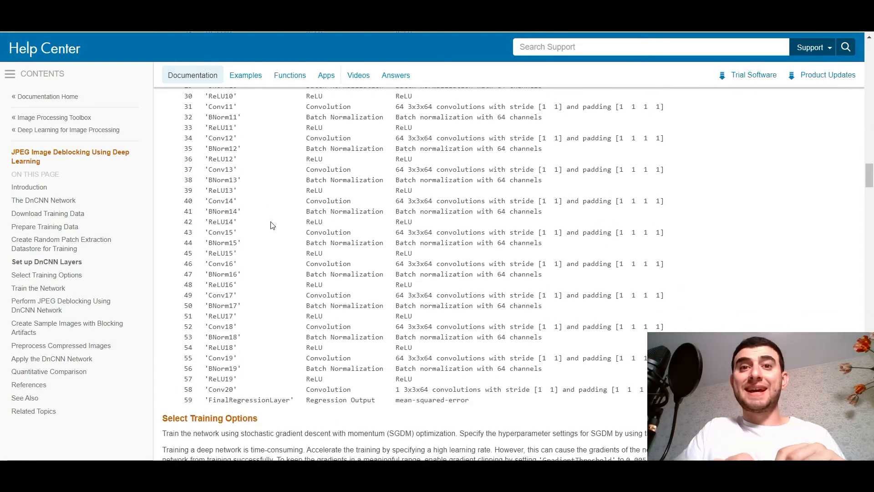
scroll(down, 3)
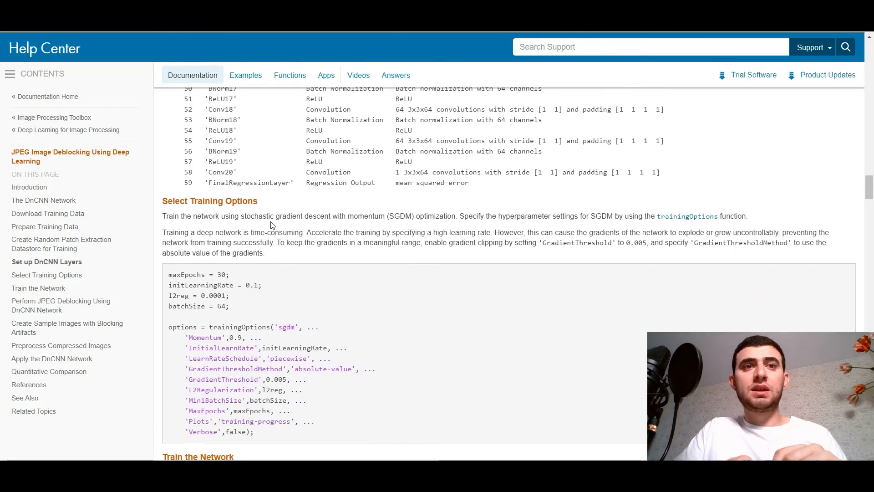
scroll(down, 3)
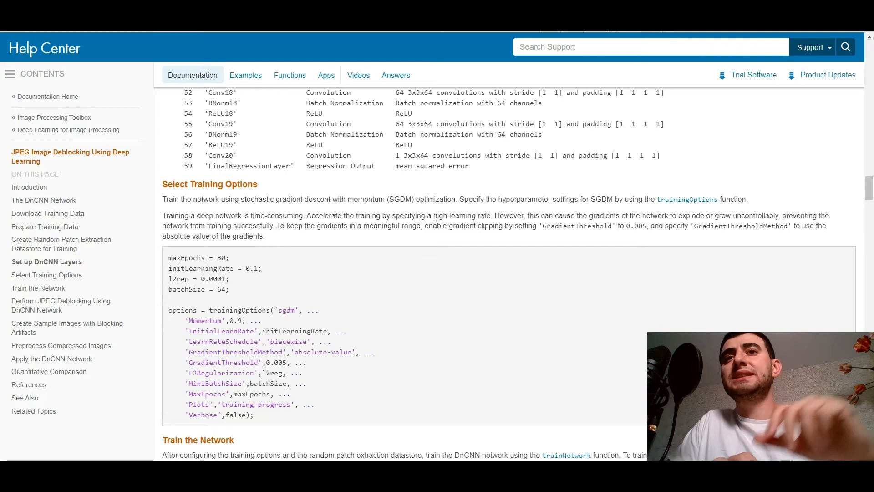
scroll(down, 3)
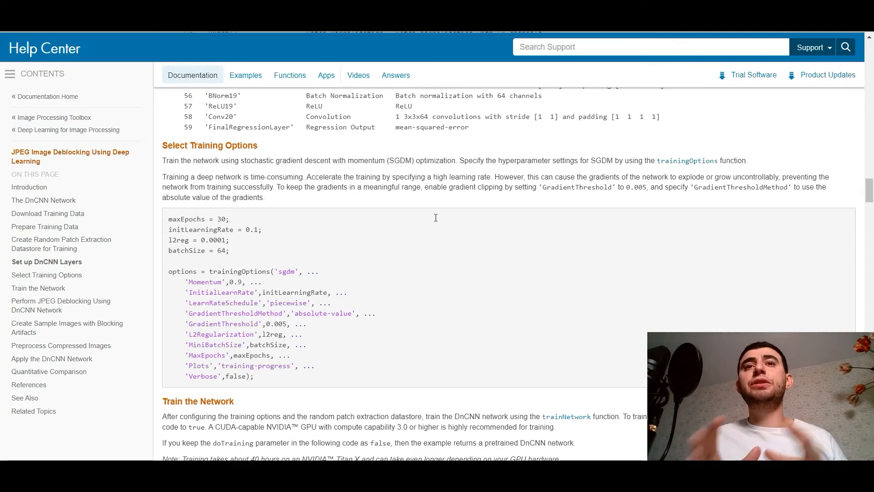
scroll(down, 3)
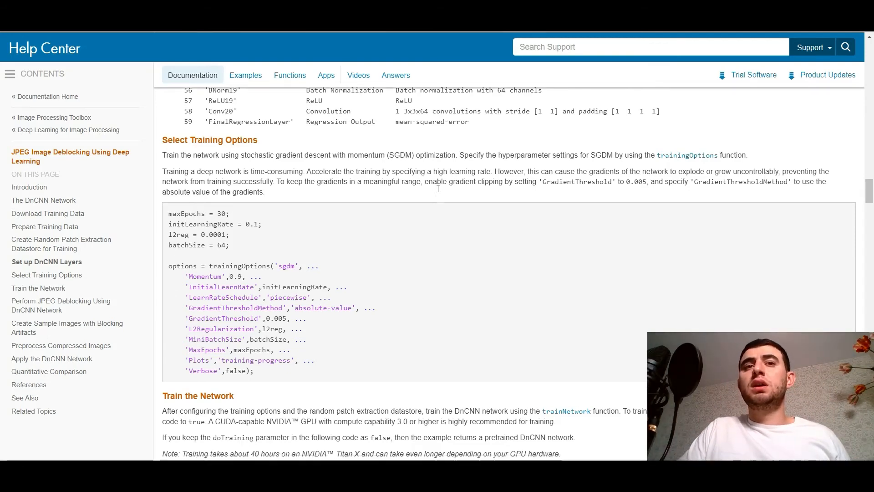
scroll(down, 3)
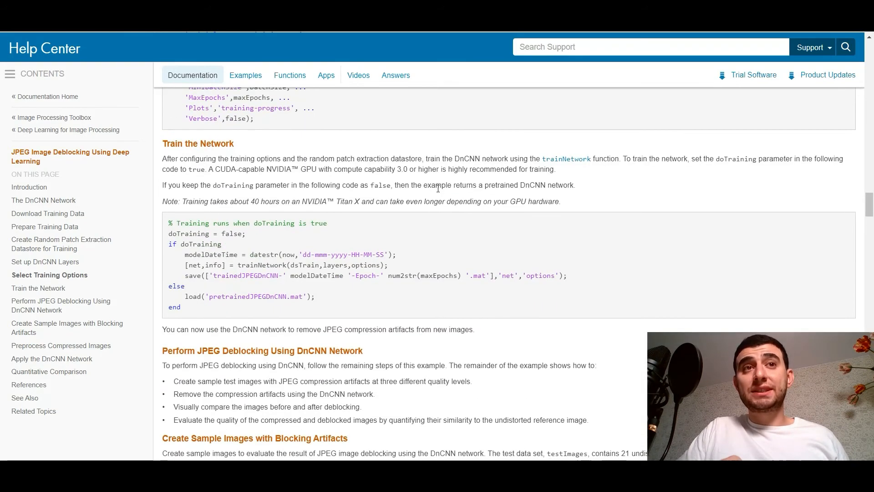
scroll(down, 3)
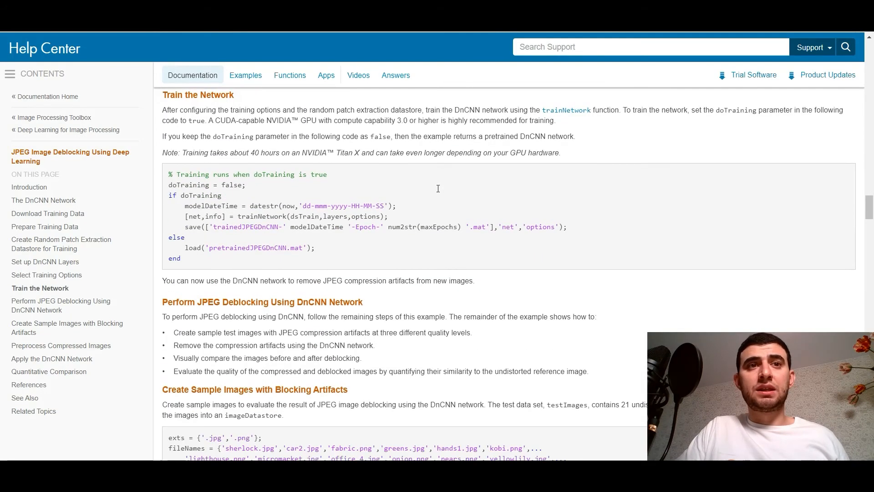
scroll(down, 3)
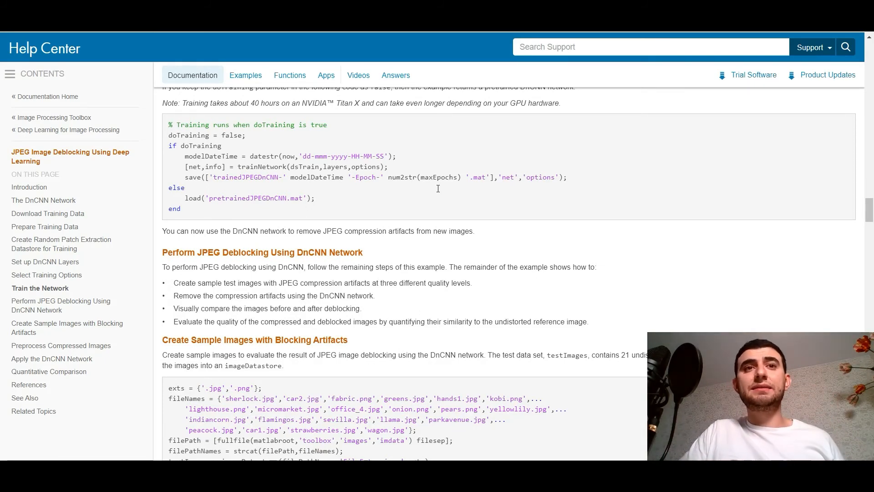
scroll(down, 3)
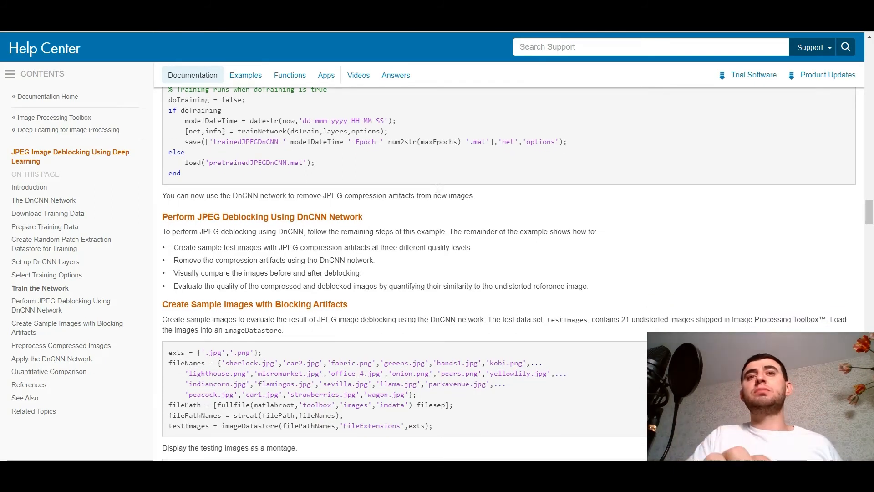